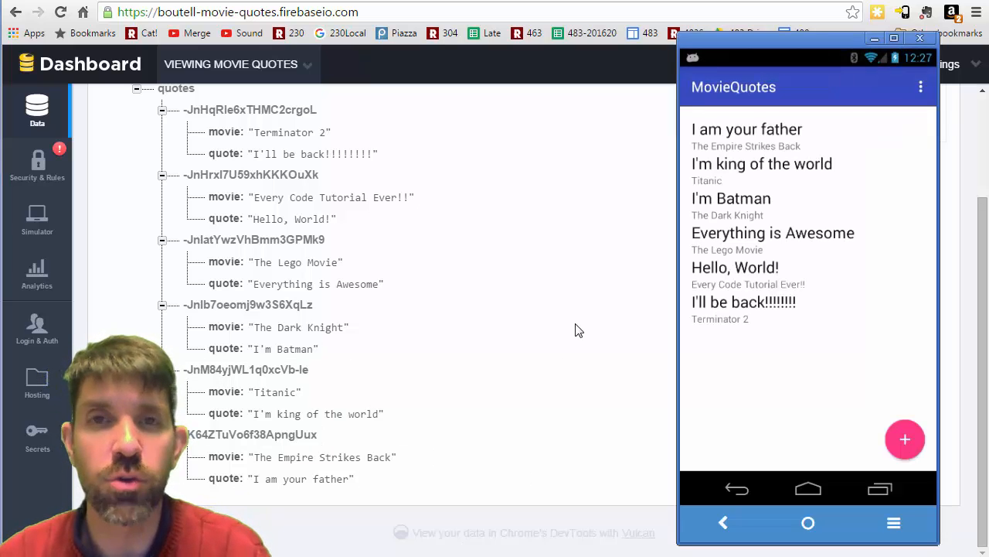
mouse_move(760, 359)
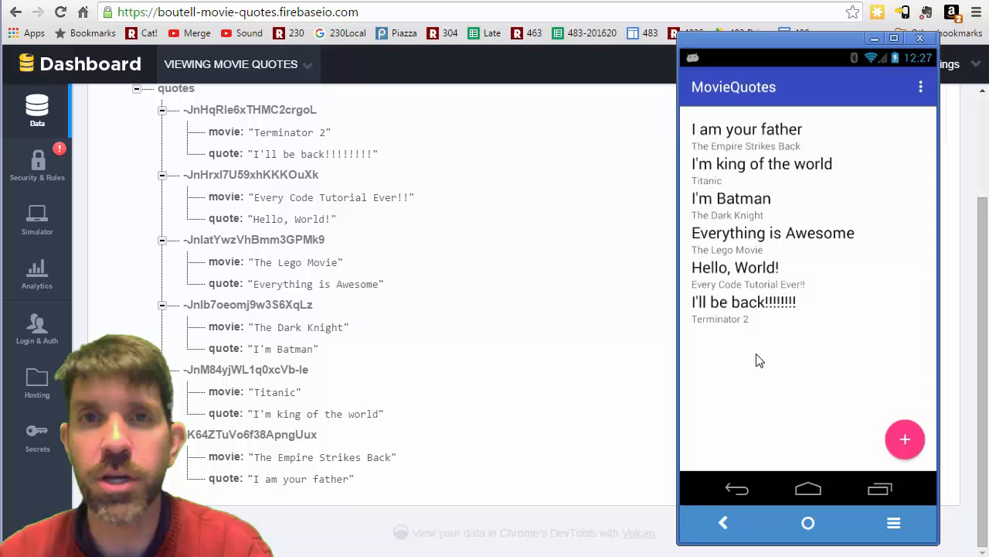
mouse_move(721, 147)
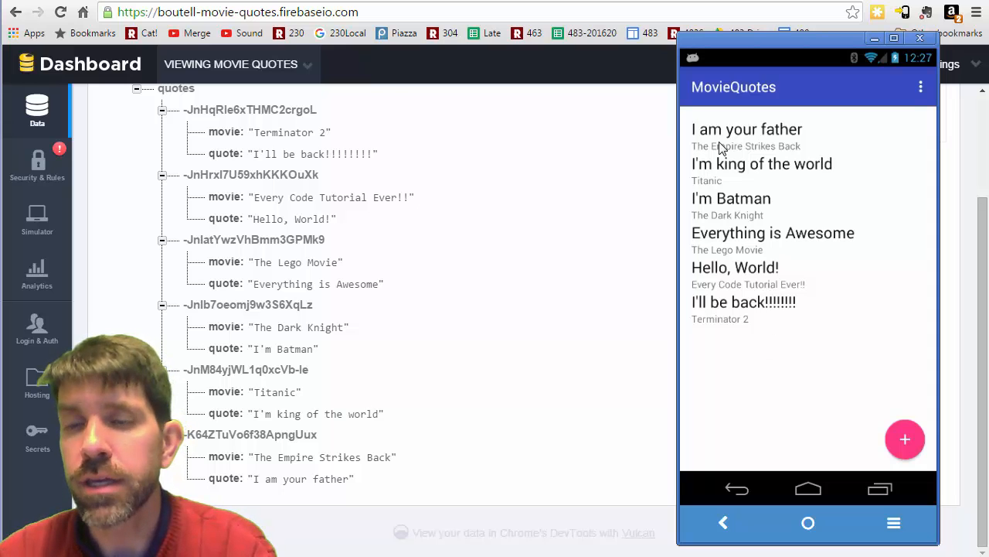
mouse_move(742, 310)
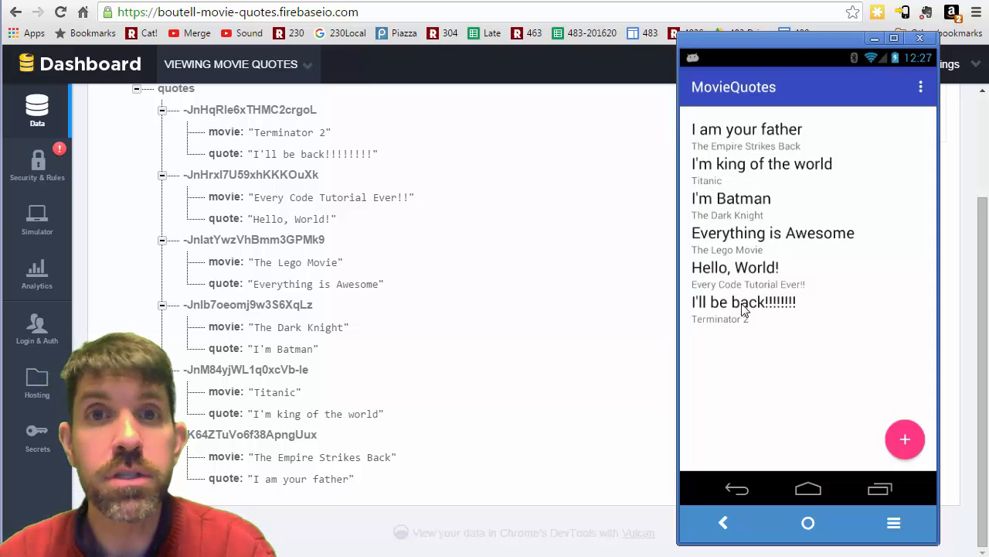
mouse_move(745, 164)
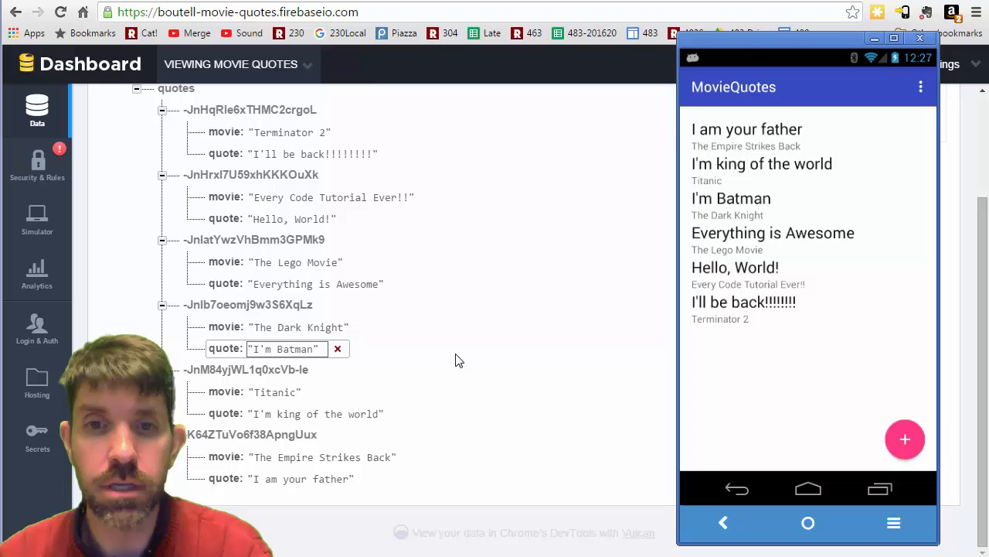
Step: Leave the Batman quote unchanged while the Empire Strikes Back quote disappears
left_click(315, 413)
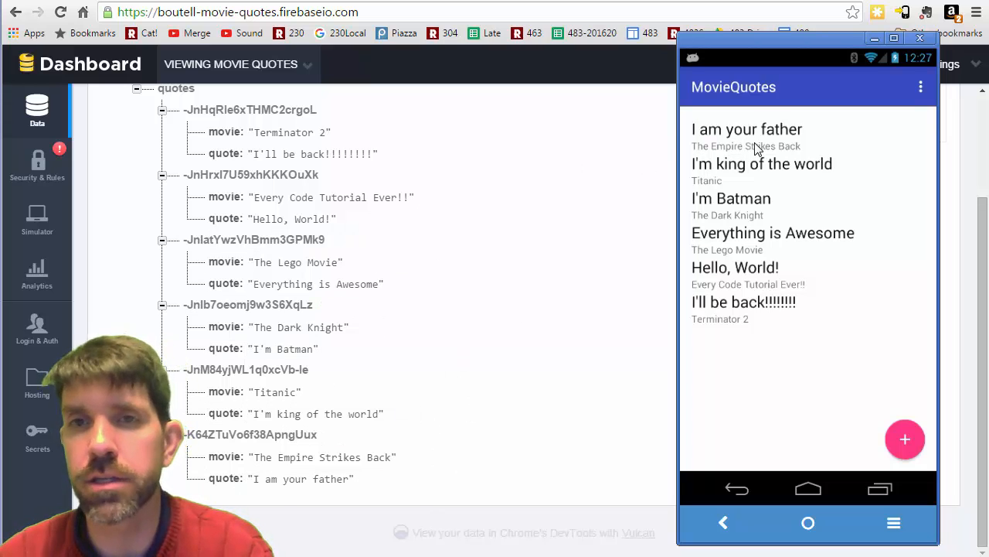
mouse_move(753, 140)
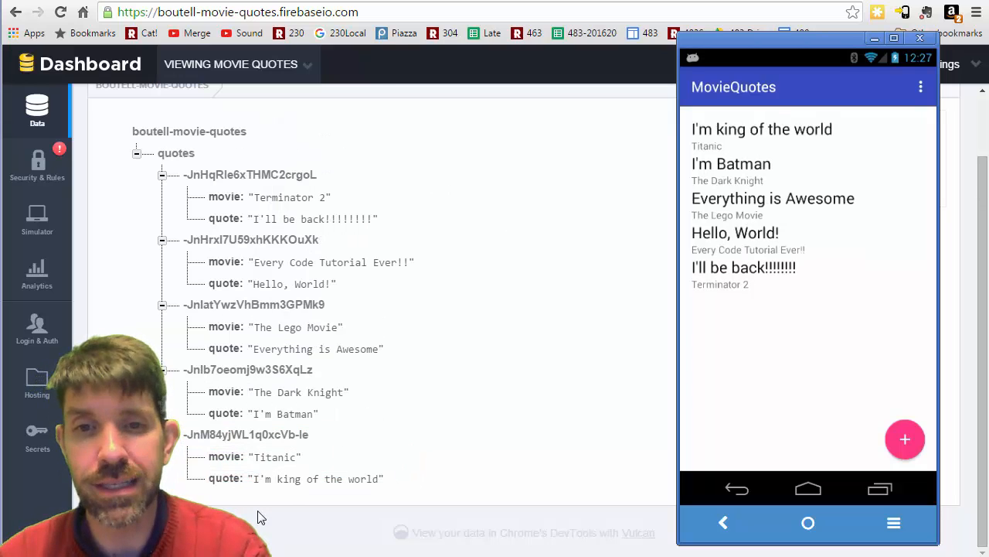
mouse_move(579, 353)
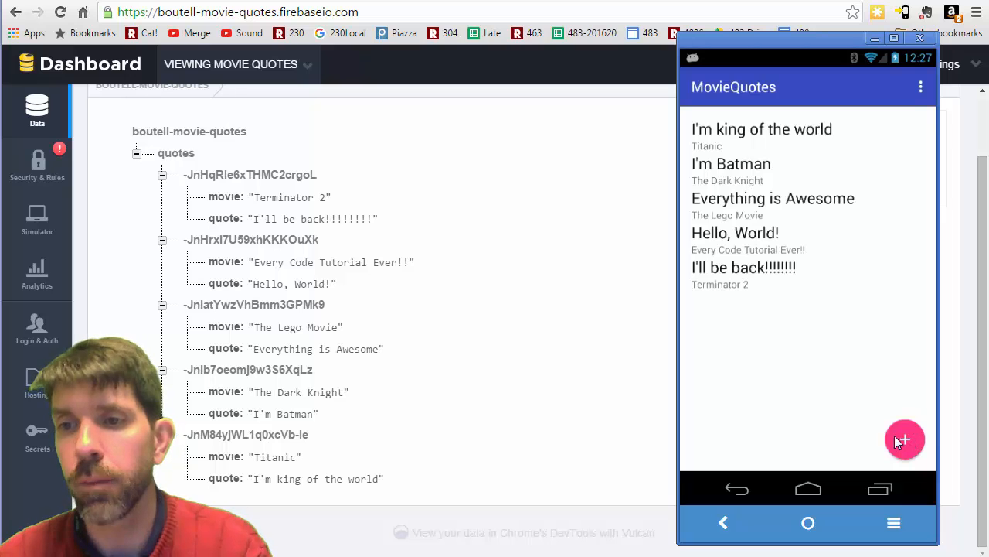
Step: Enter quote 'I am your father' with movie 'The Empire Strikes Back' and save
left_click(905, 439)
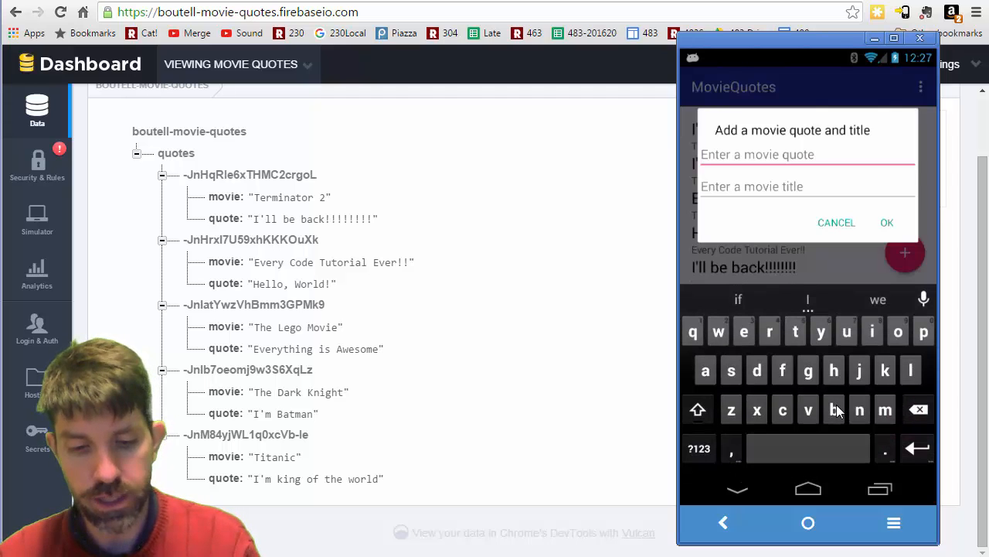
type("I am")
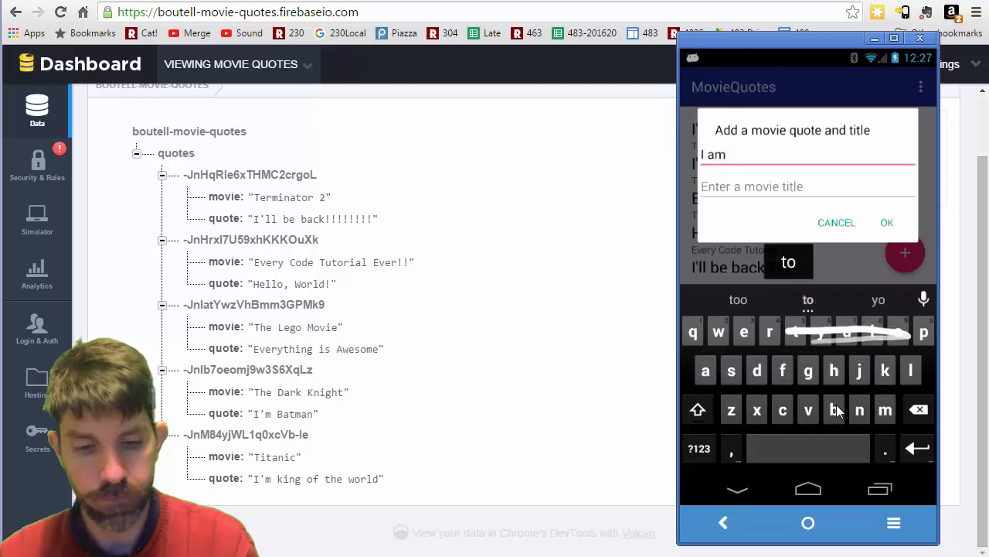
type("your")
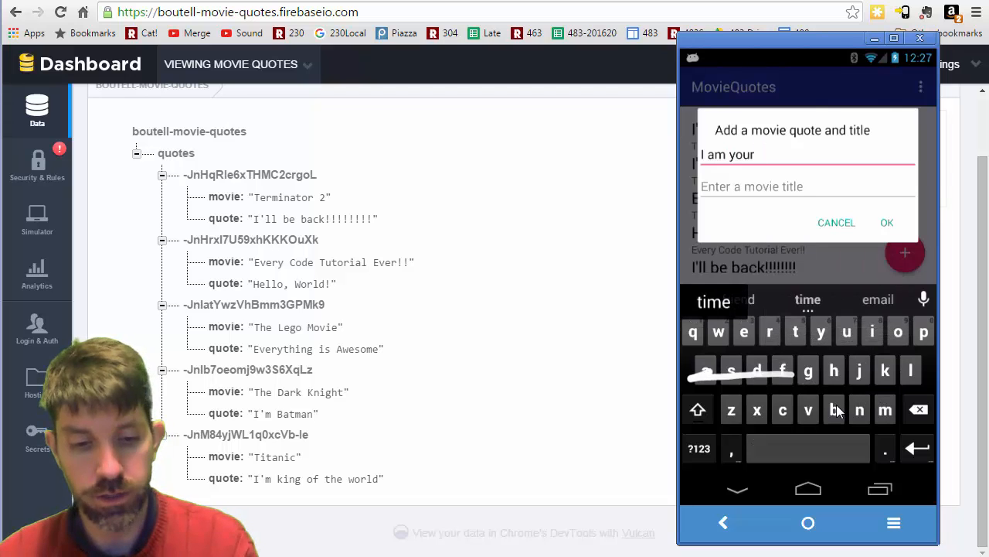
type("father")
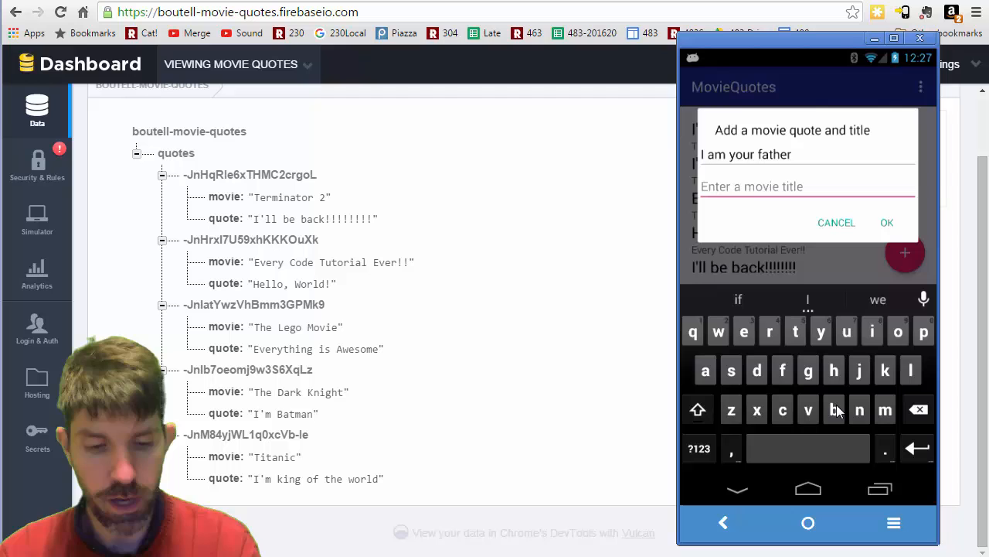
left_click(698, 409)
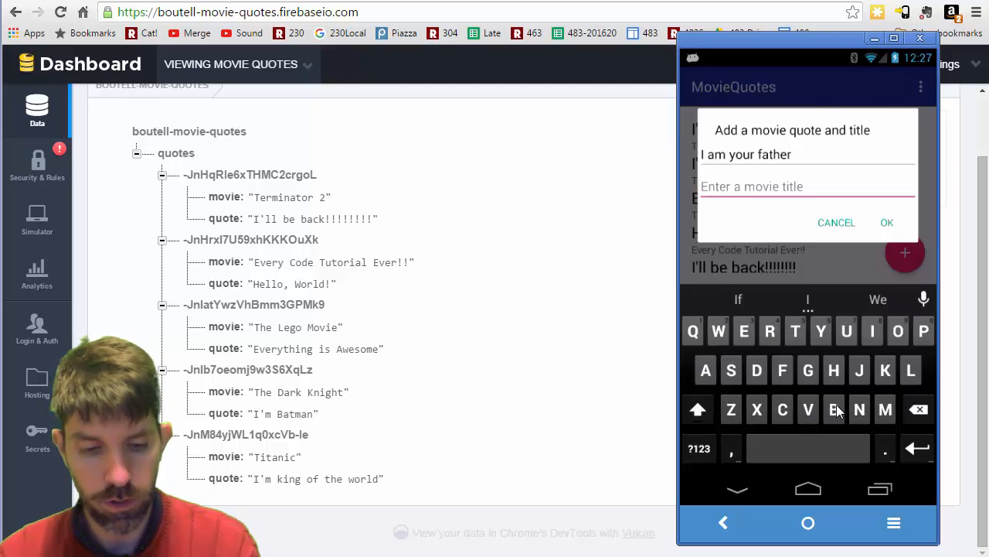
type("The Empire")
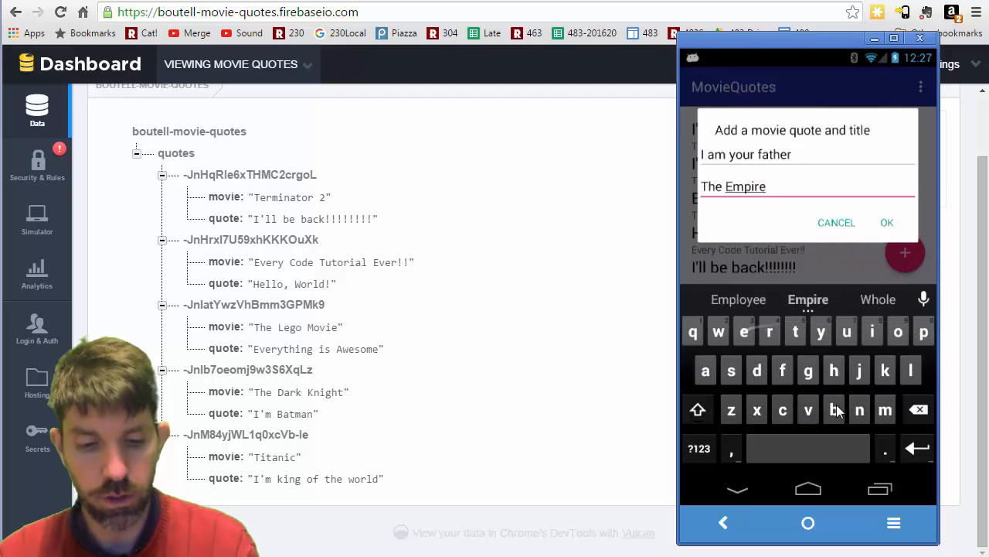
left_click(808, 448)
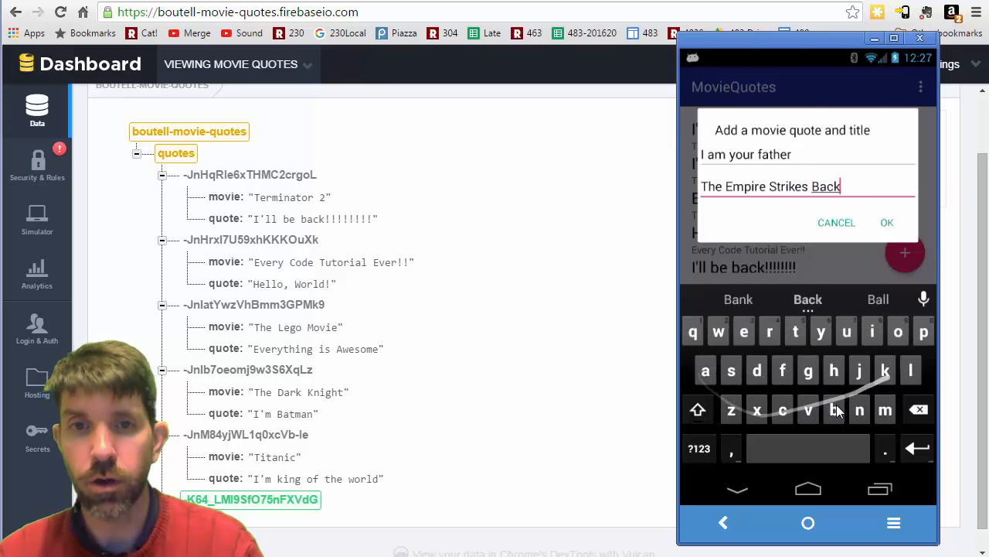
left_click(886, 223)
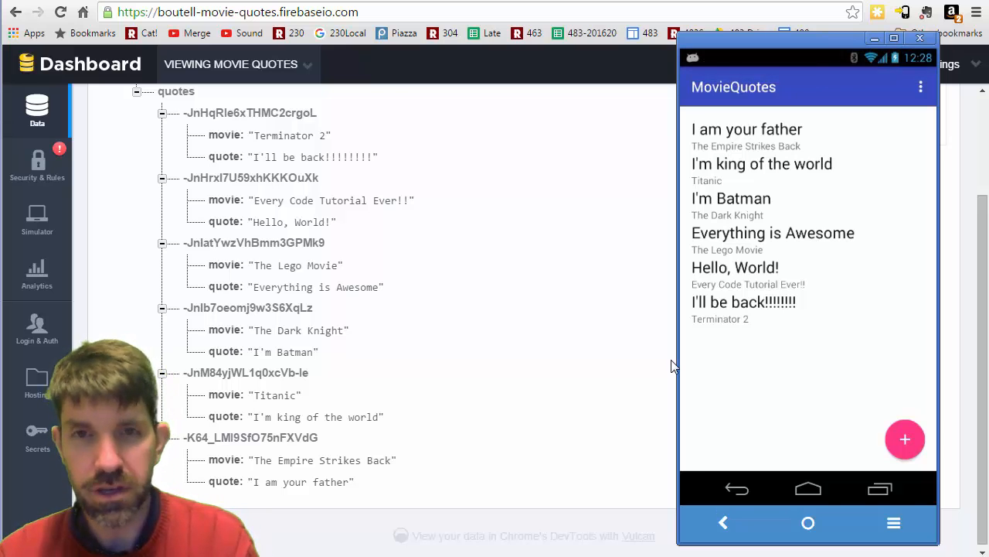
left_click(747, 129)
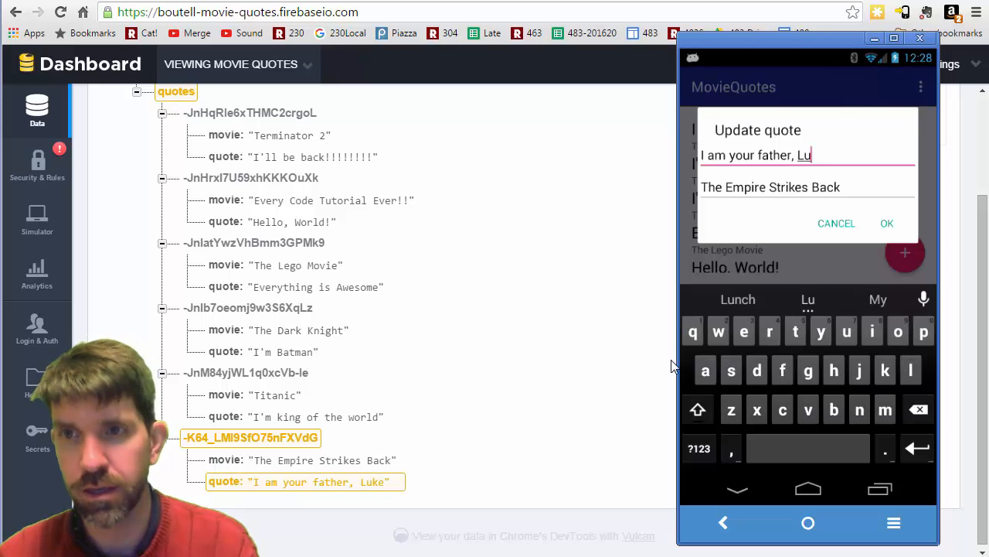
Step: Append ', Luke.....' to the Empire Strikes Back quote and save the update
type("ke")
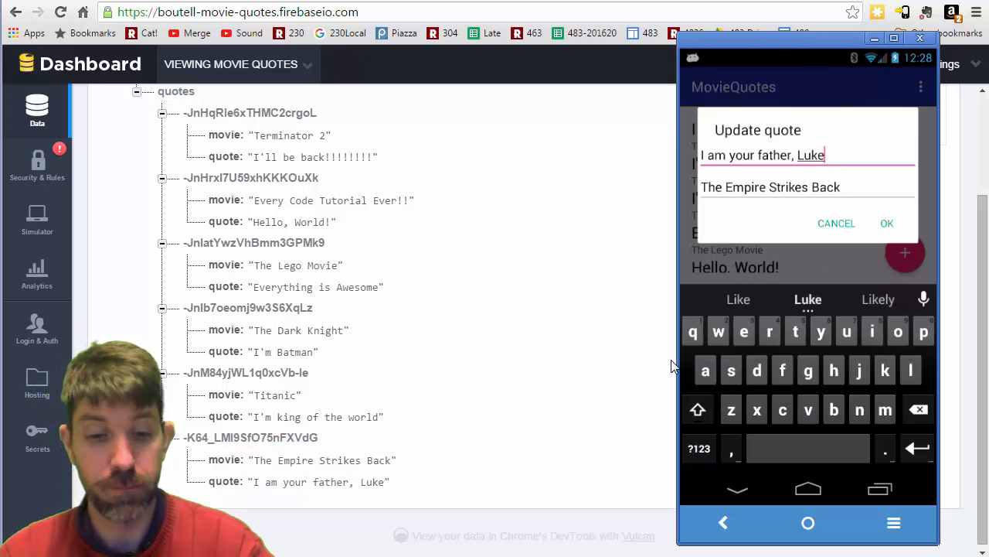
left_click(319, 482)
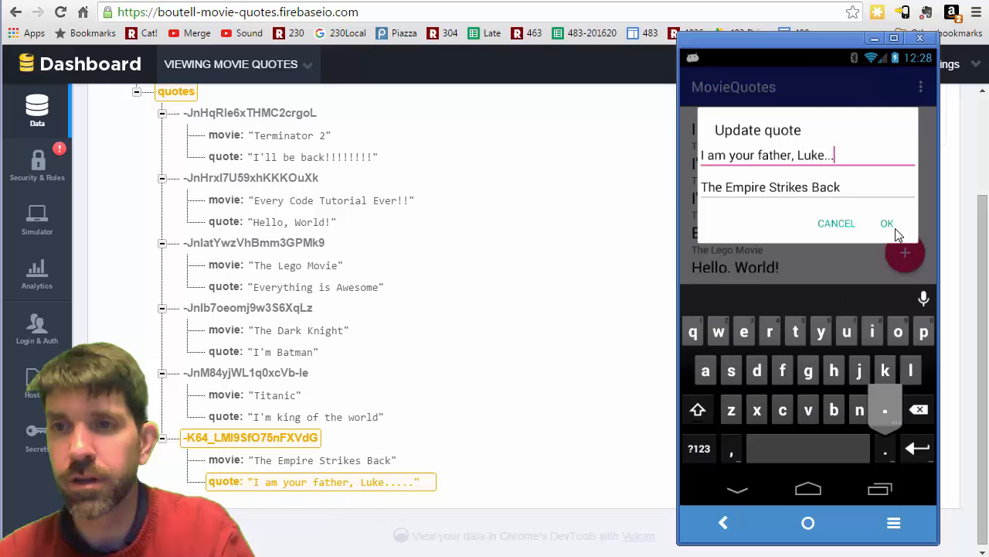
left_click(886, 224)
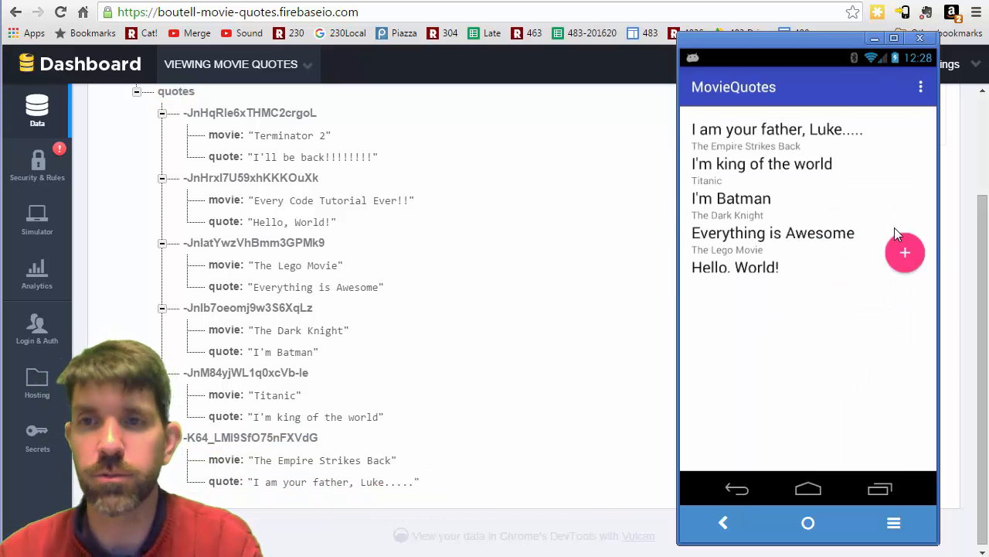